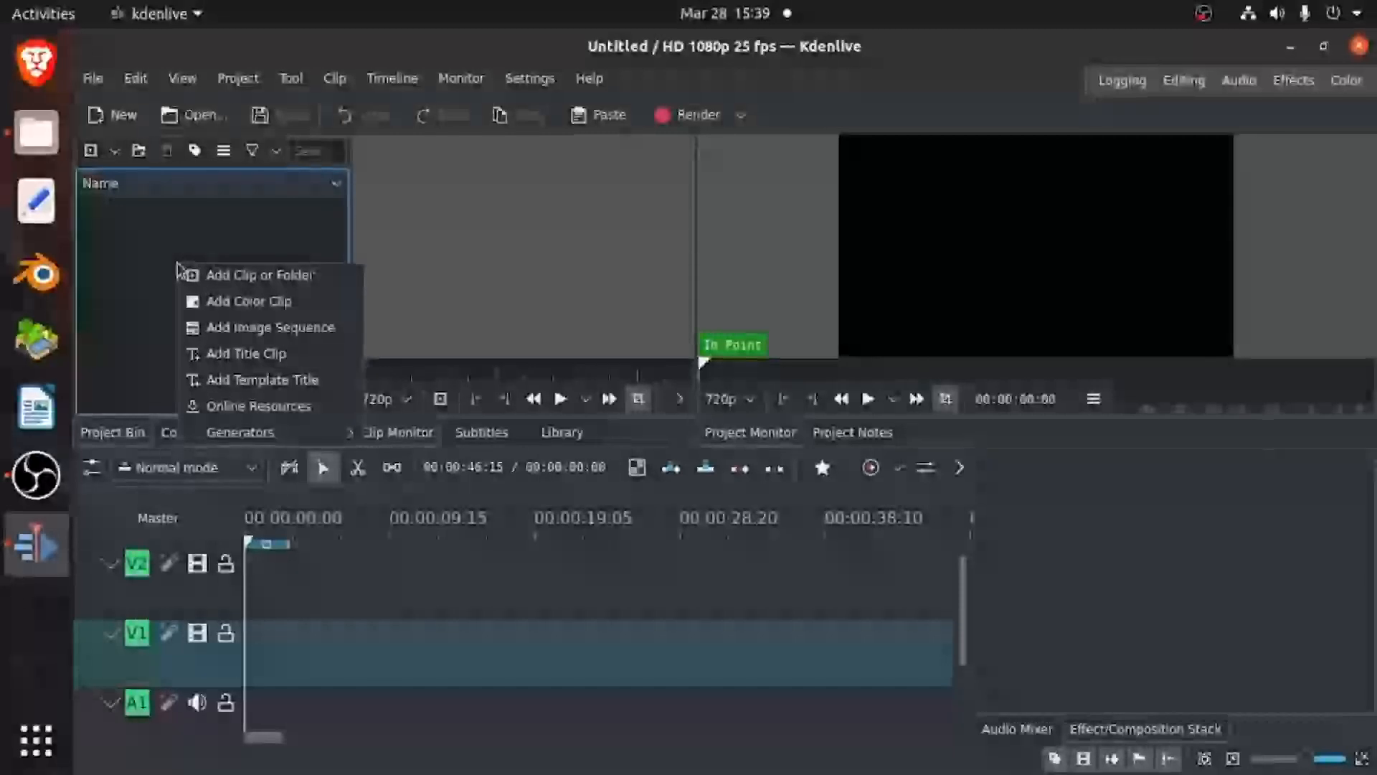
mouse_move(271, 327)
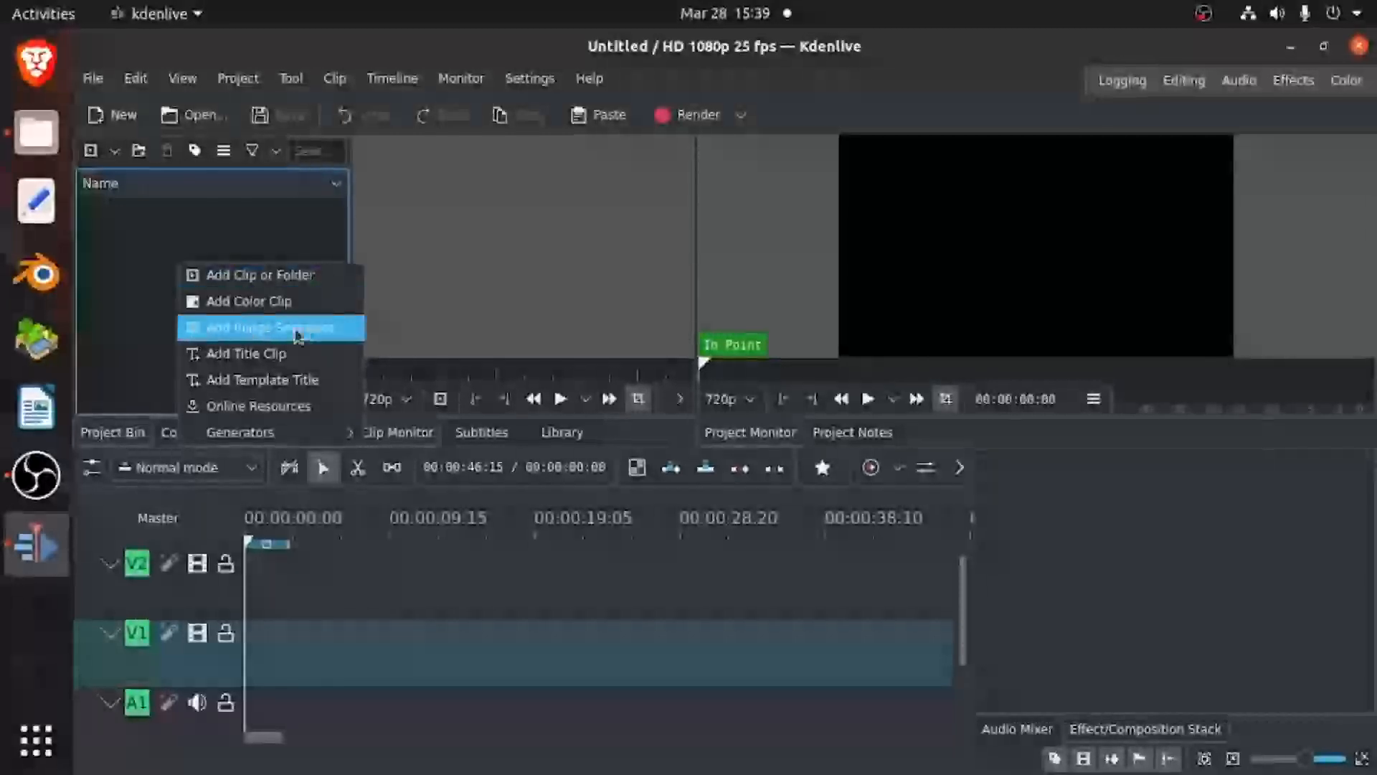
Step: Start an Add Image Sequence import from the Project Bin
click(264, 327)
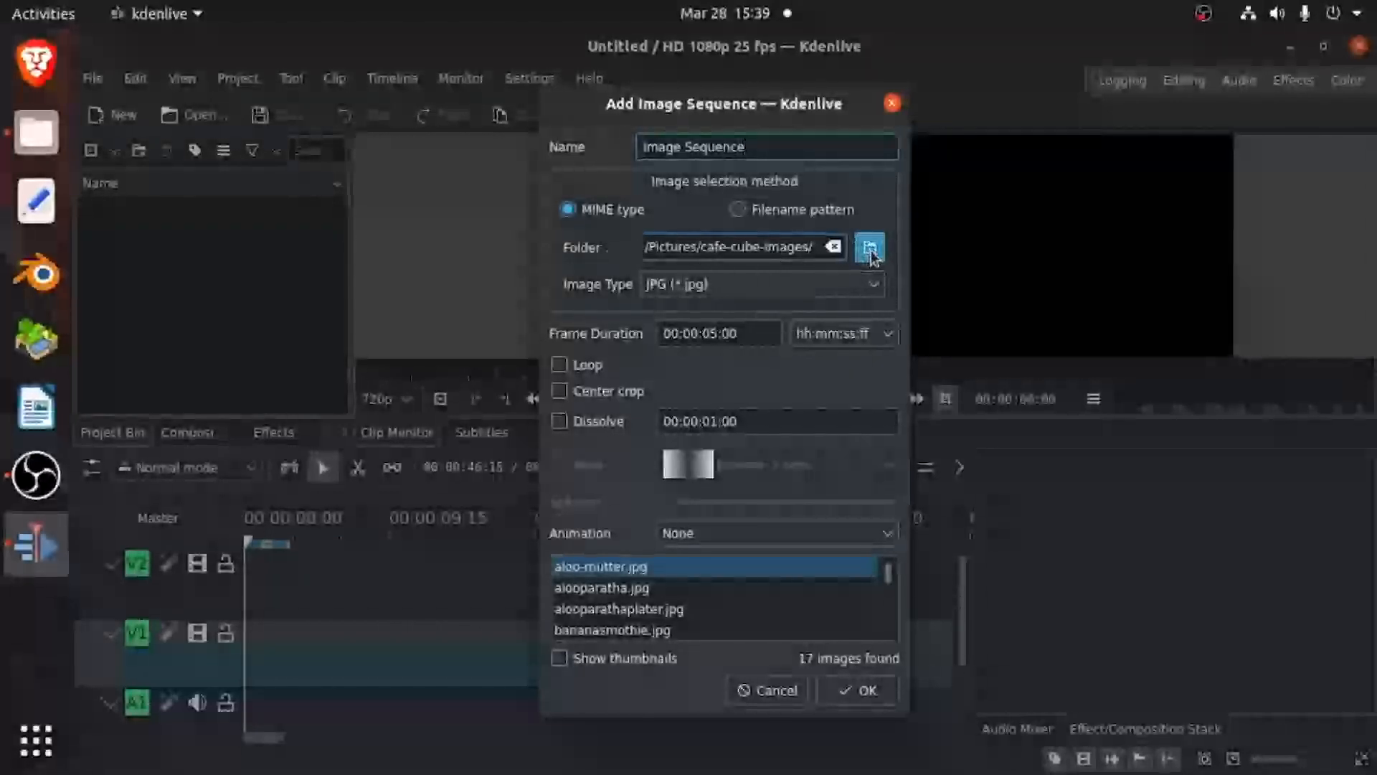
click(870, 247)
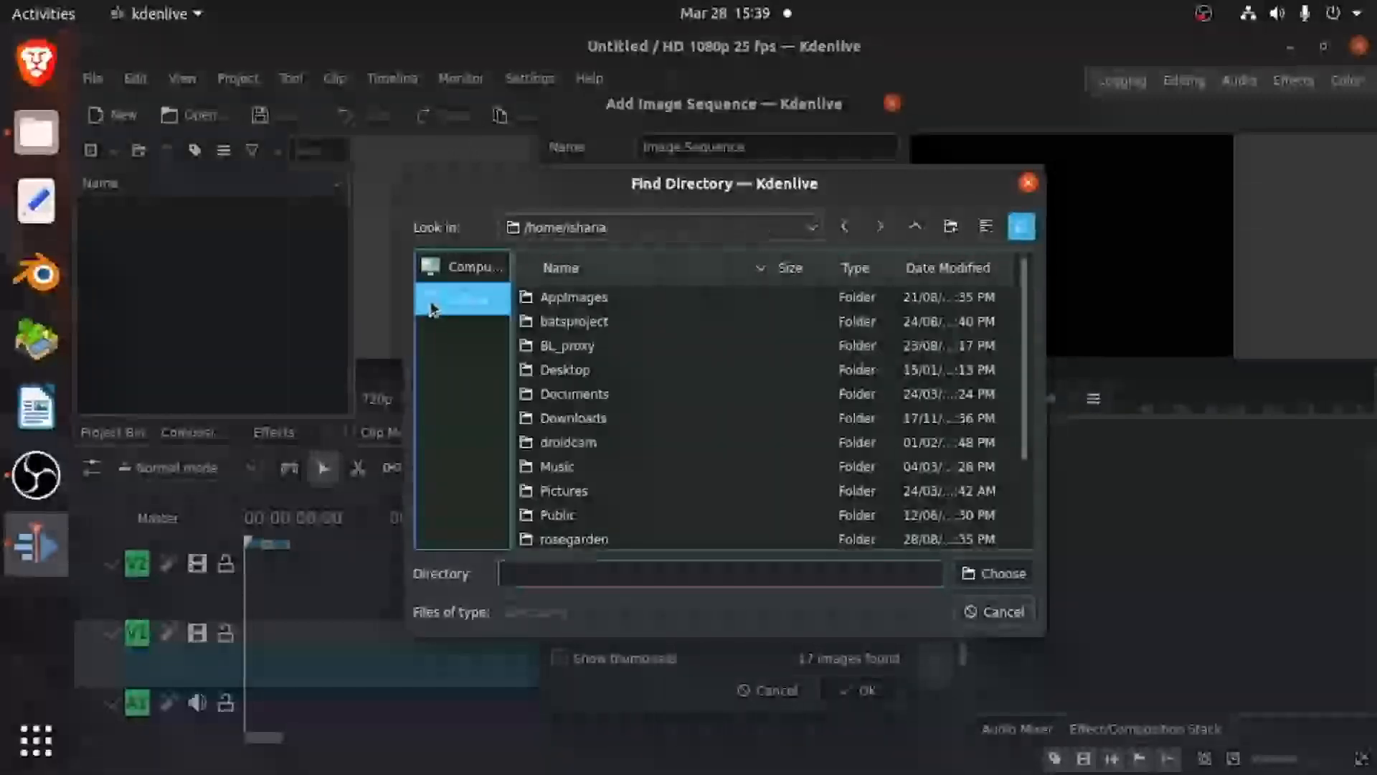
double_click(563, 490)
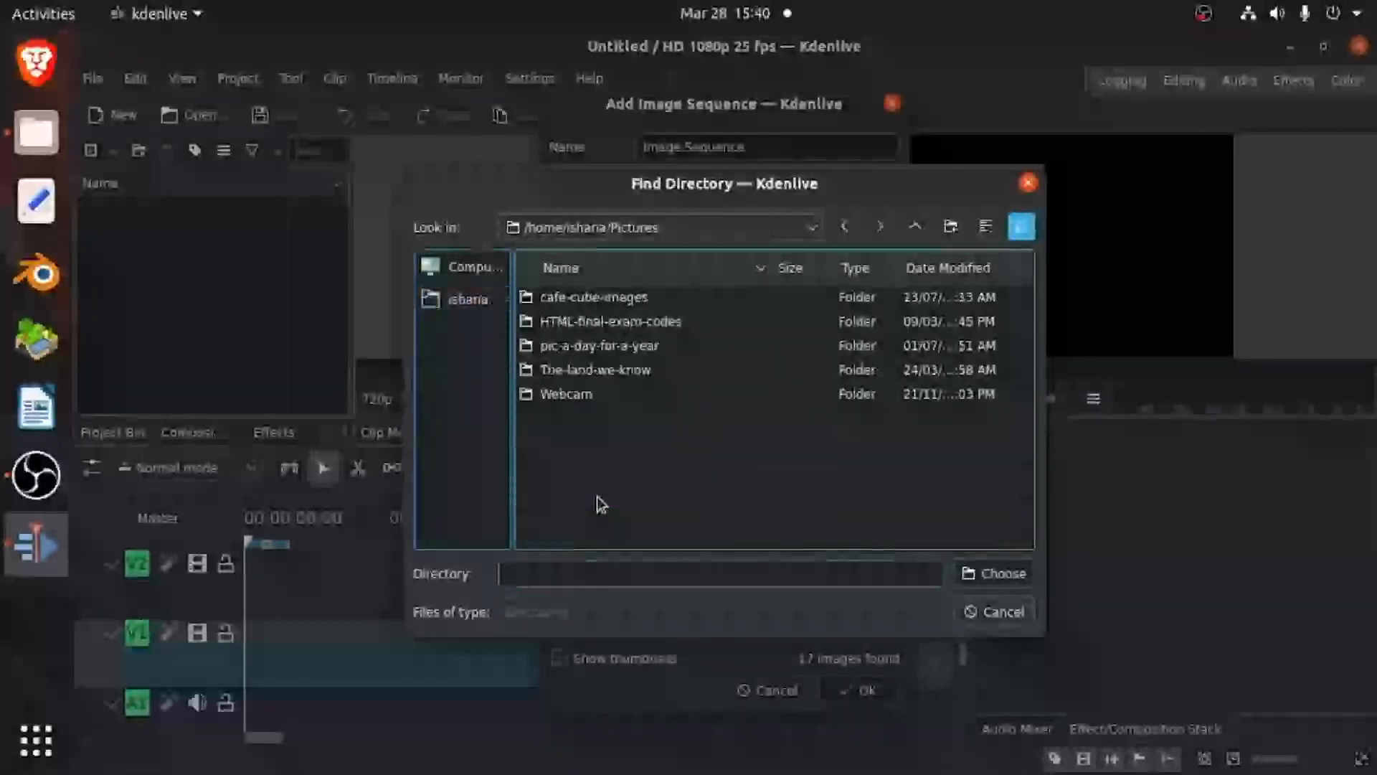
click(594, 297)
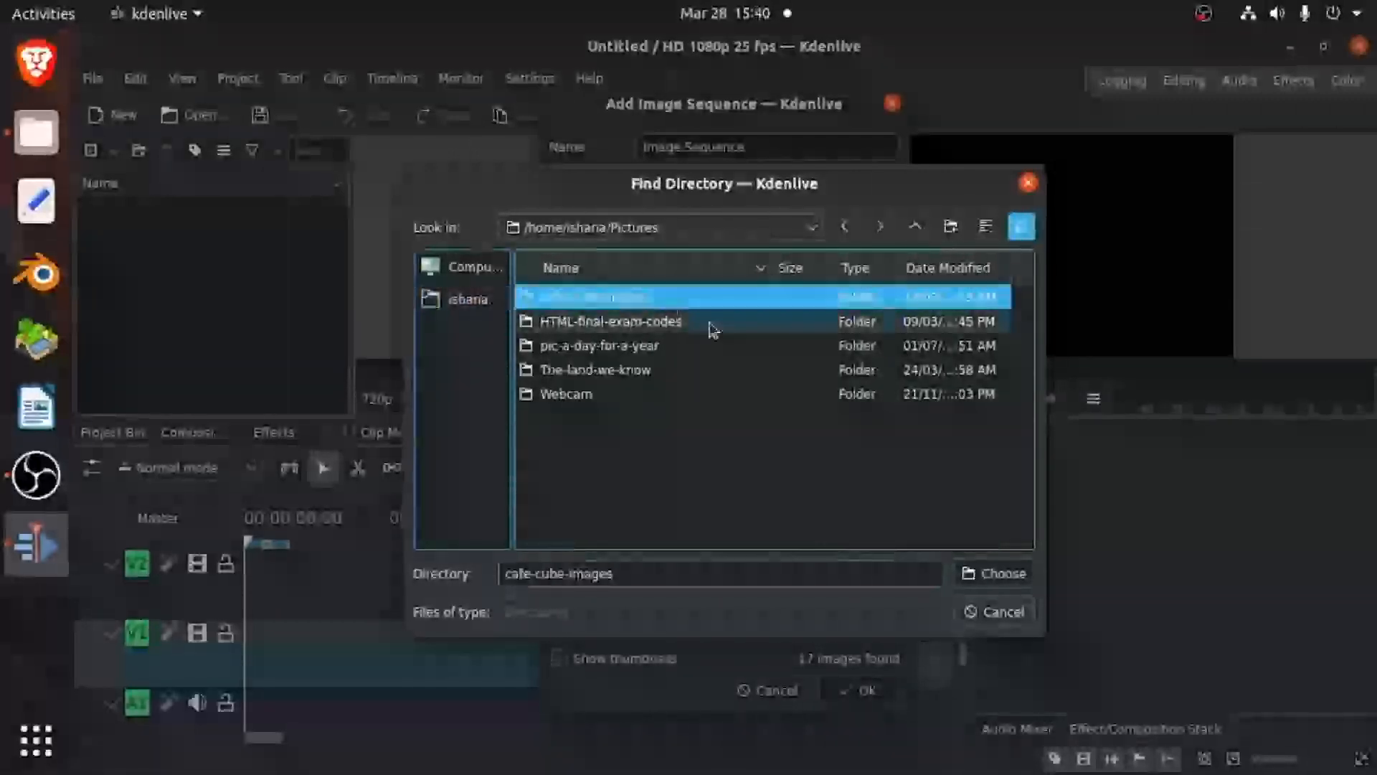
click(991, 572)
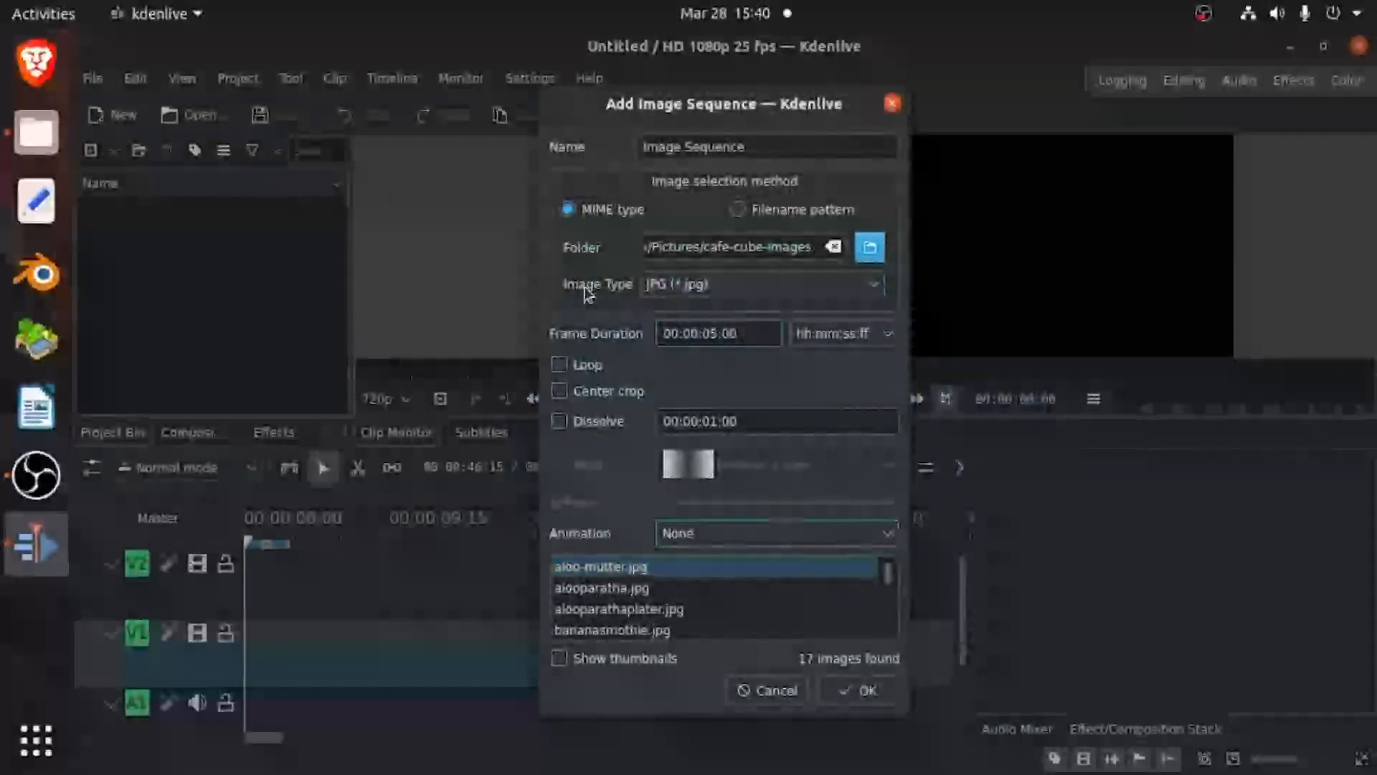
Step: Keep JPG as image type, set frame duration to 00:00:01:00, and create the 17-image clip
click(761, 284)
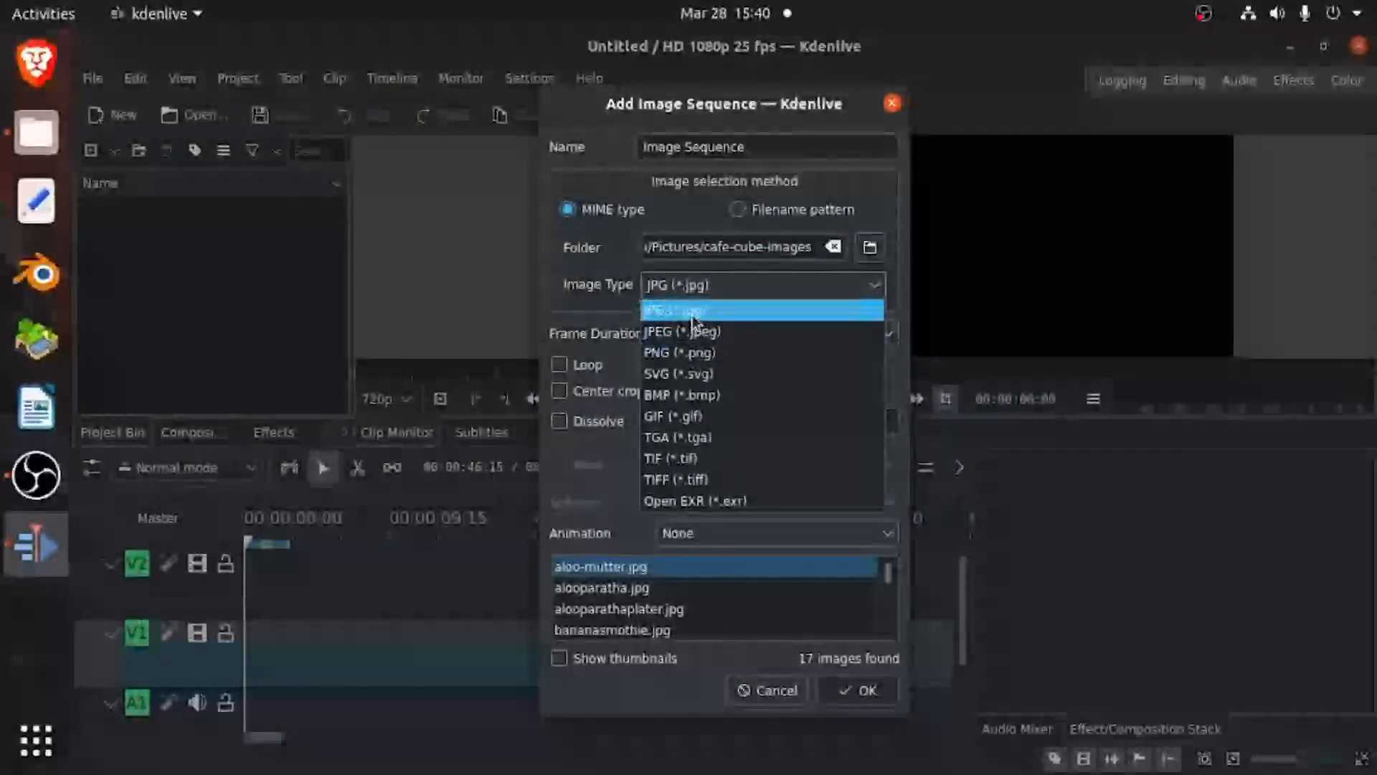
click(674, 309)
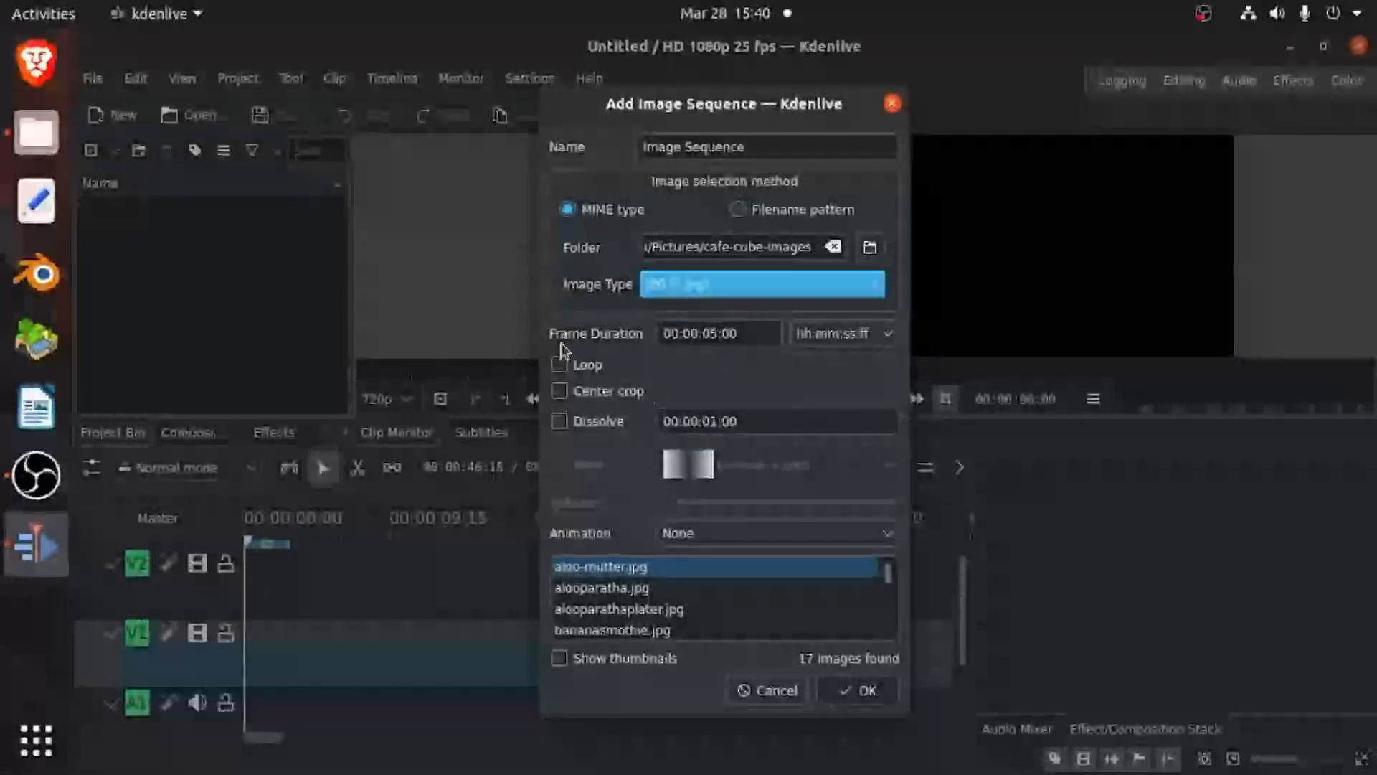
mouse_move(685, 359)
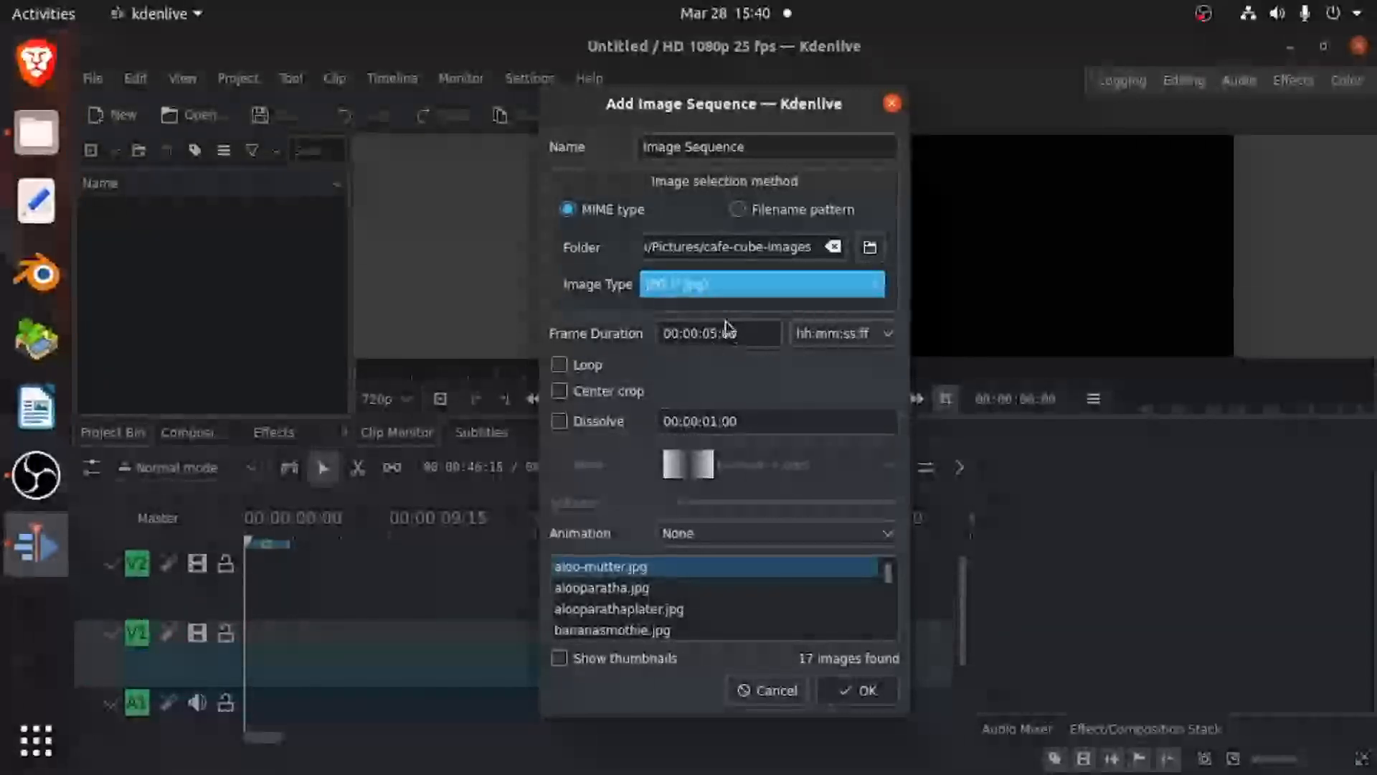
mouse_move(696, 387)
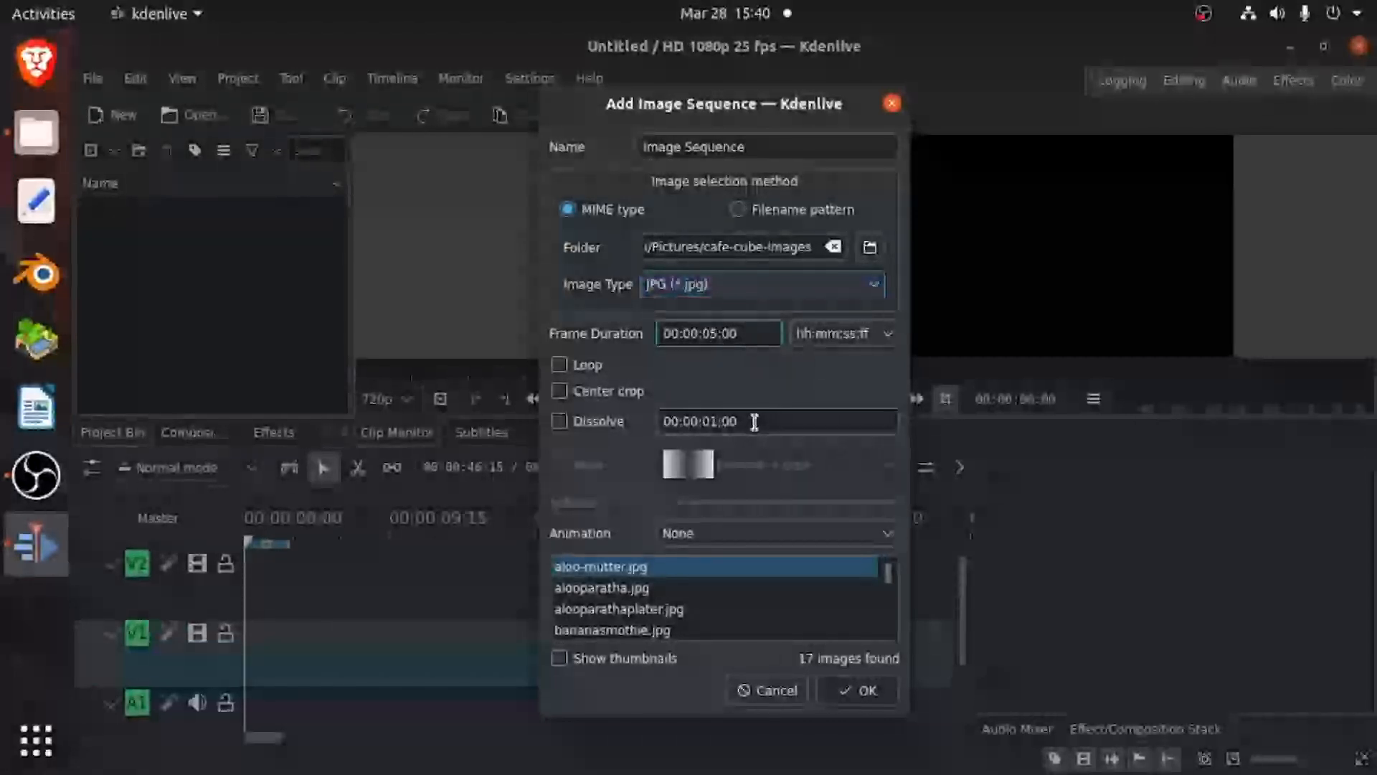
click(718, 333)
text(1)
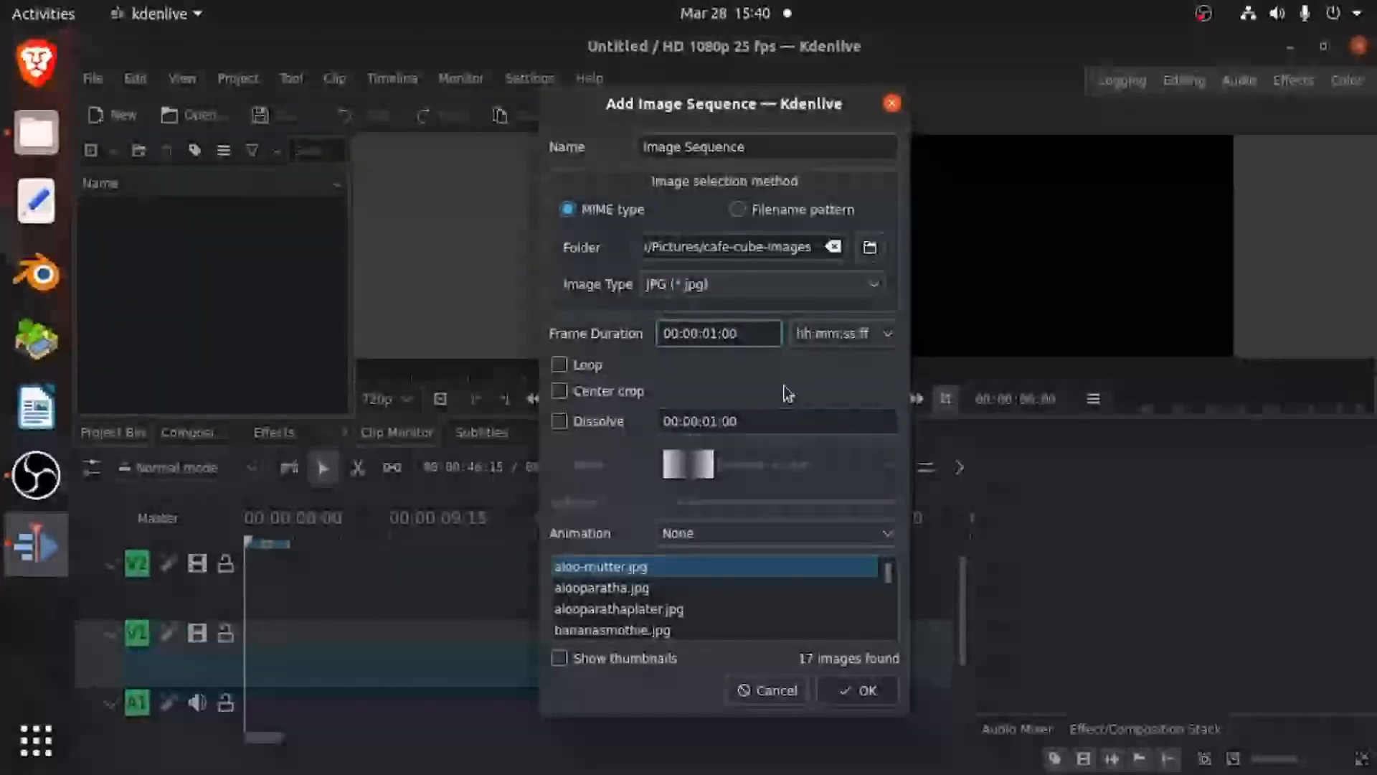
scroll(down, 3)
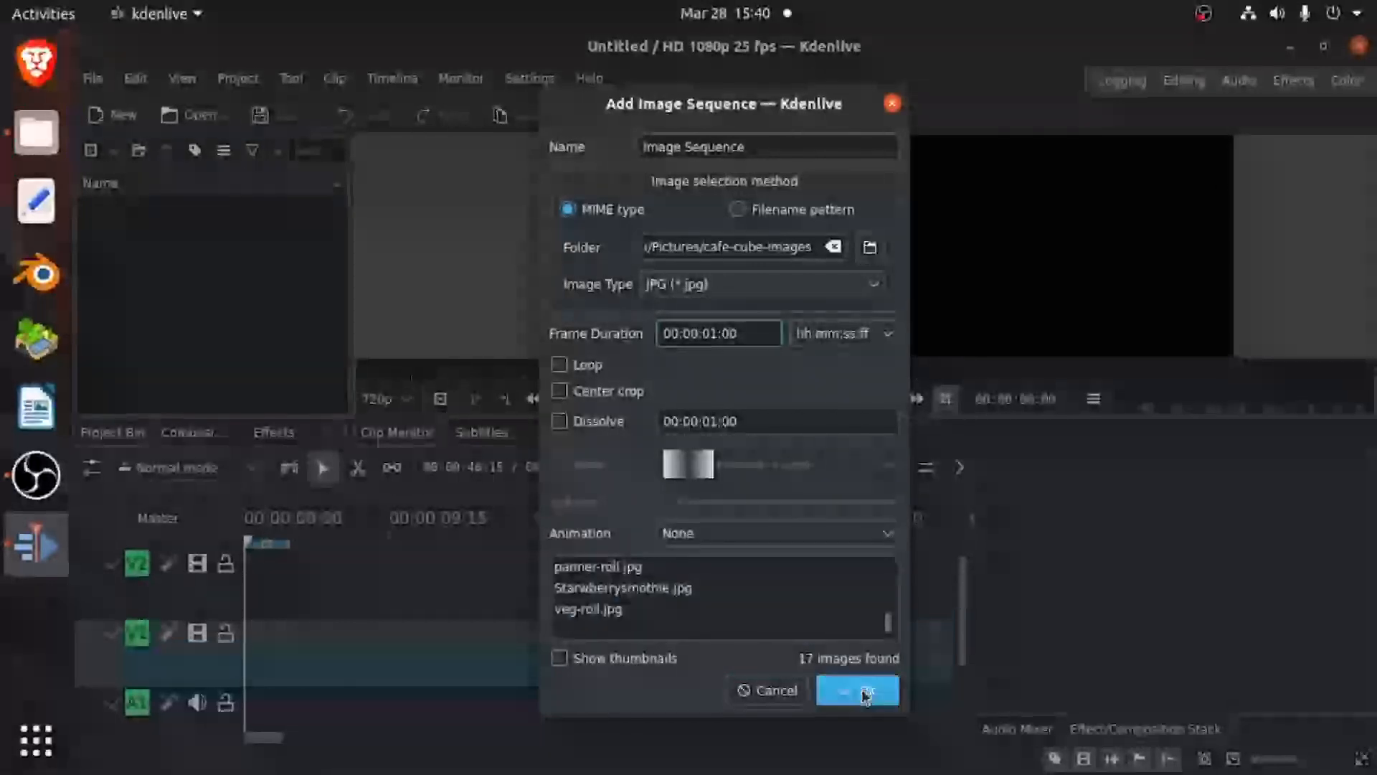
click(856, 690)
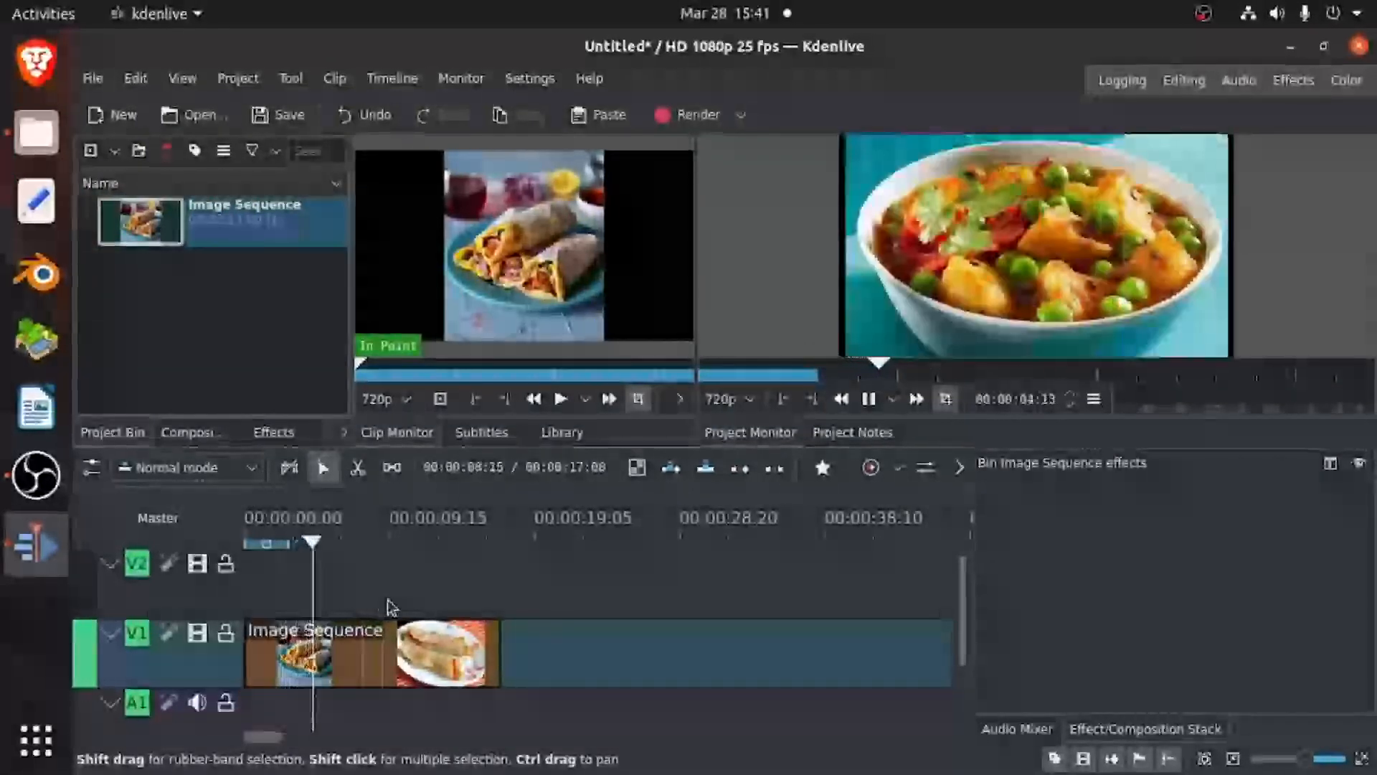
Step: Play the Image Sequence clip placed on track V1 in the Project Monitor
click(545, 654)
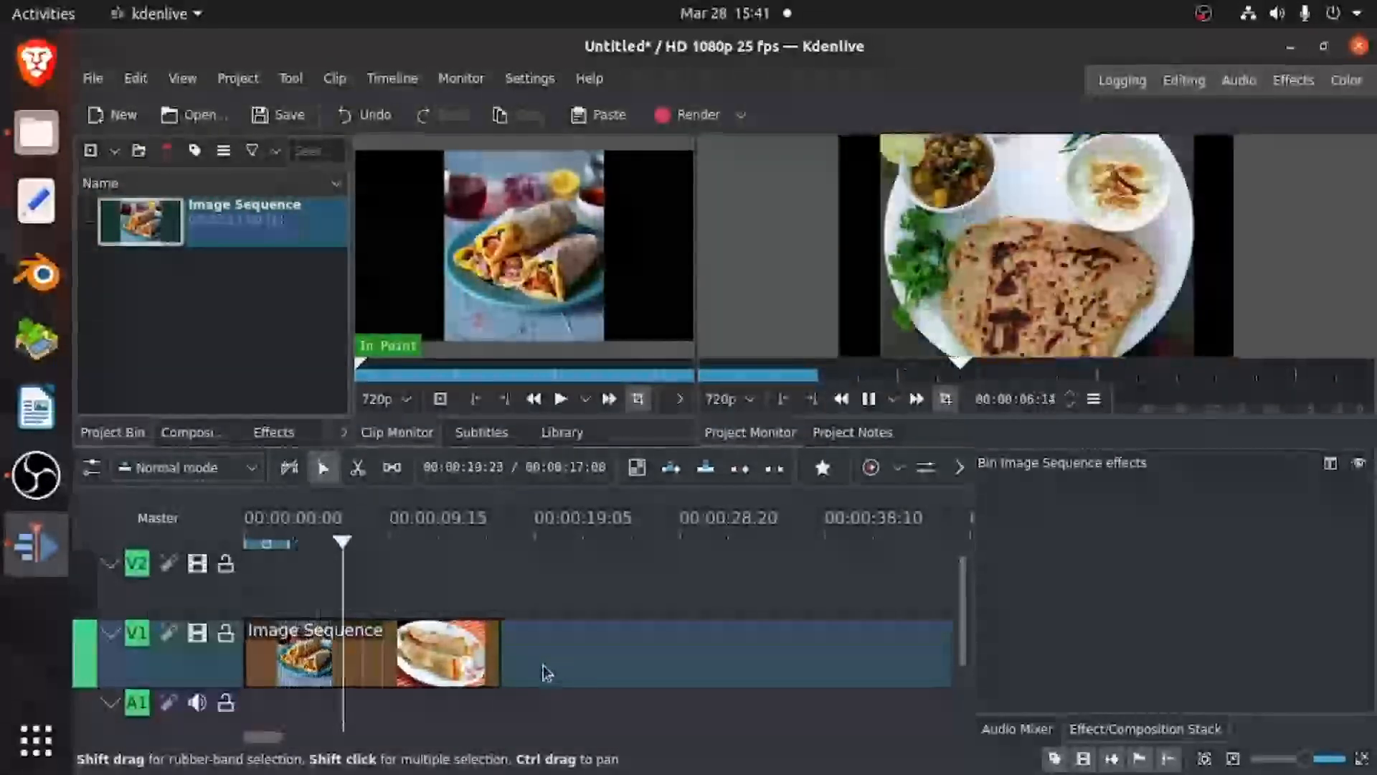